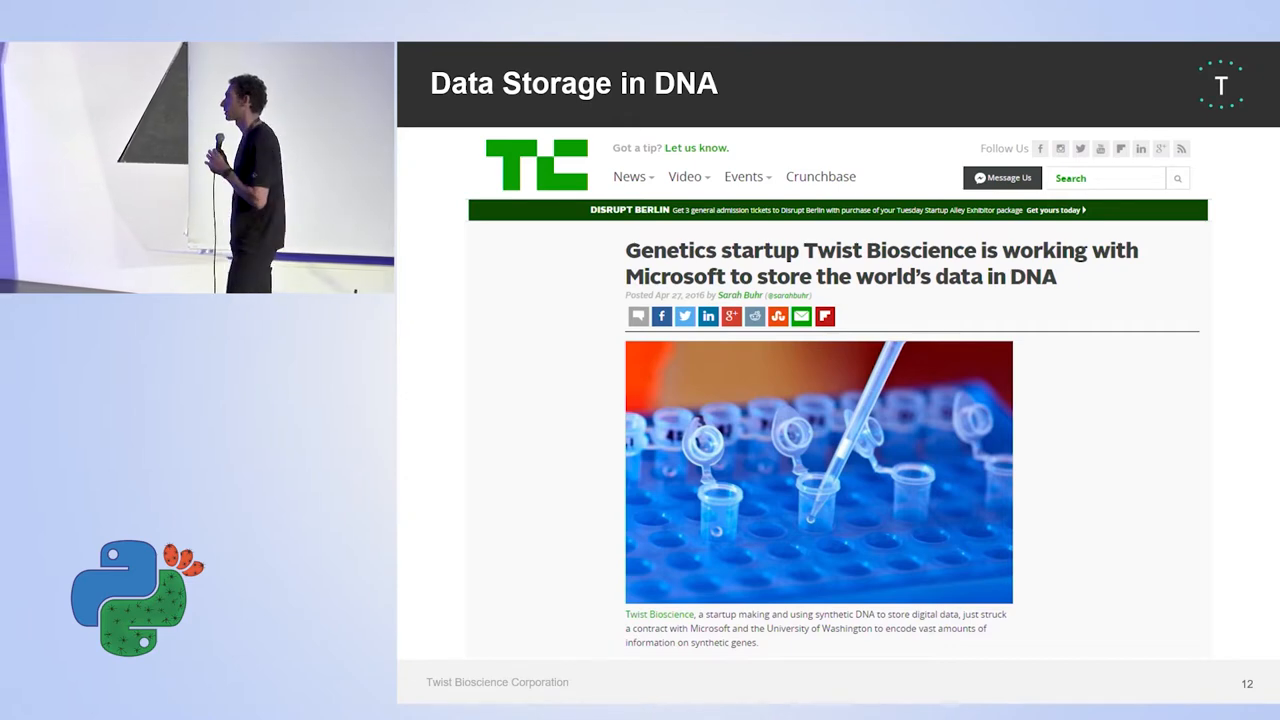
pyautogui.press('right')
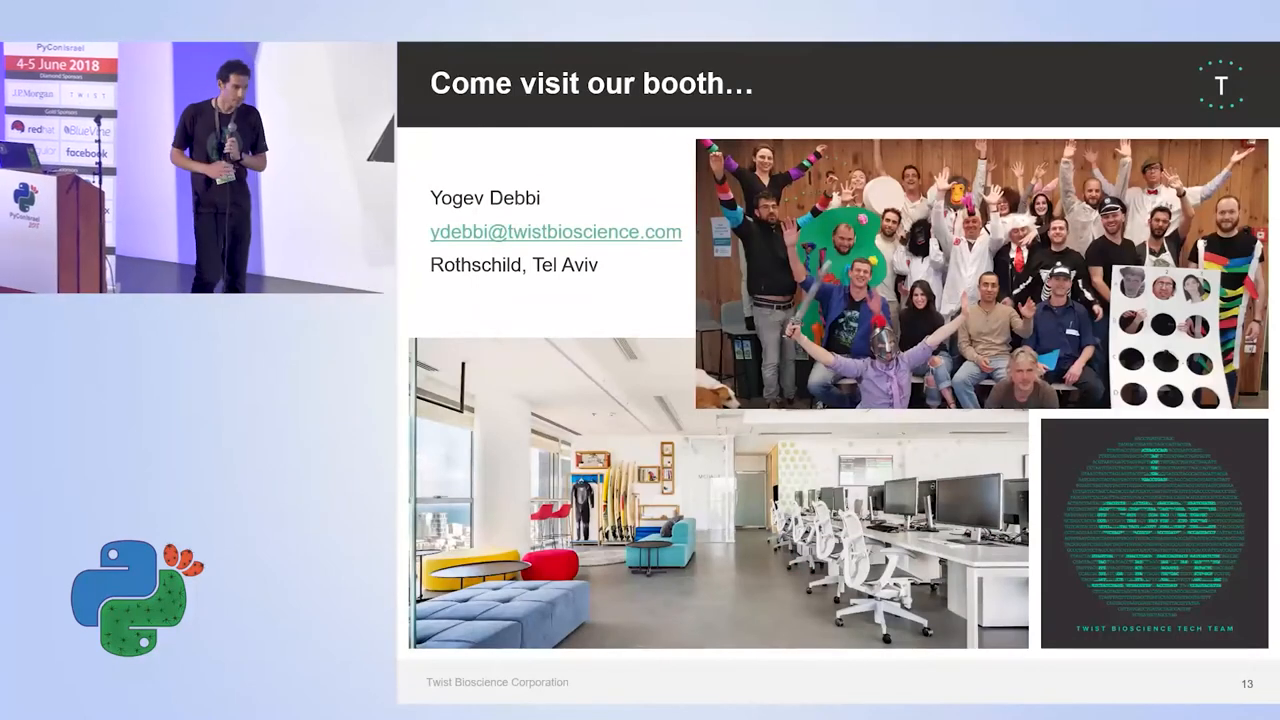